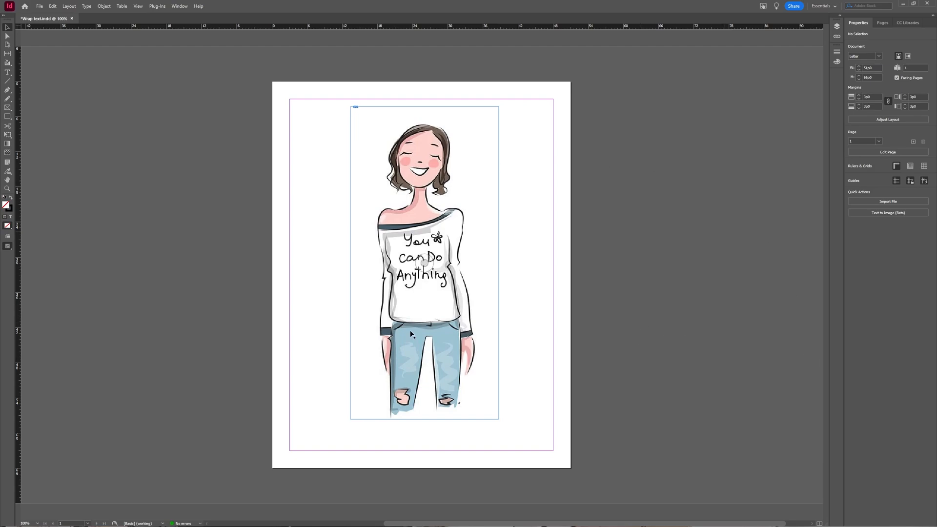
mouse_move(542, 370)
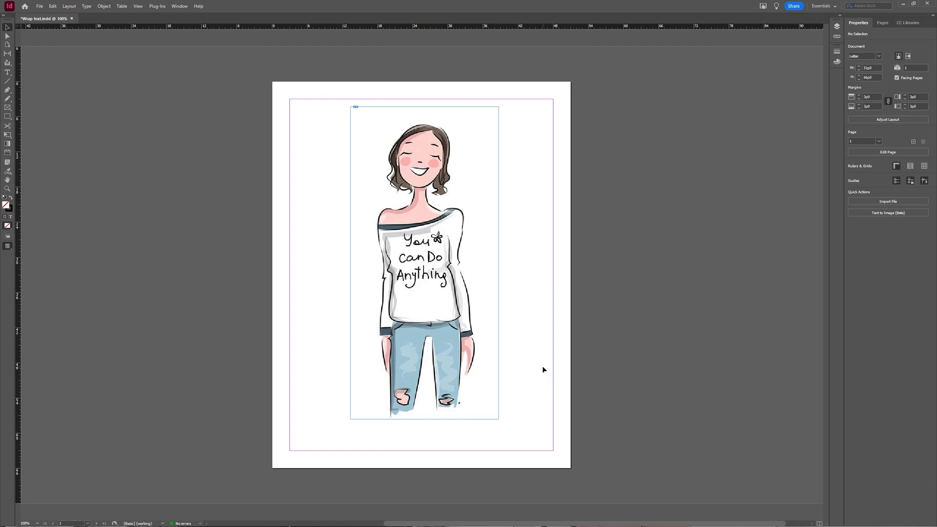
mouse_move(372, 359)
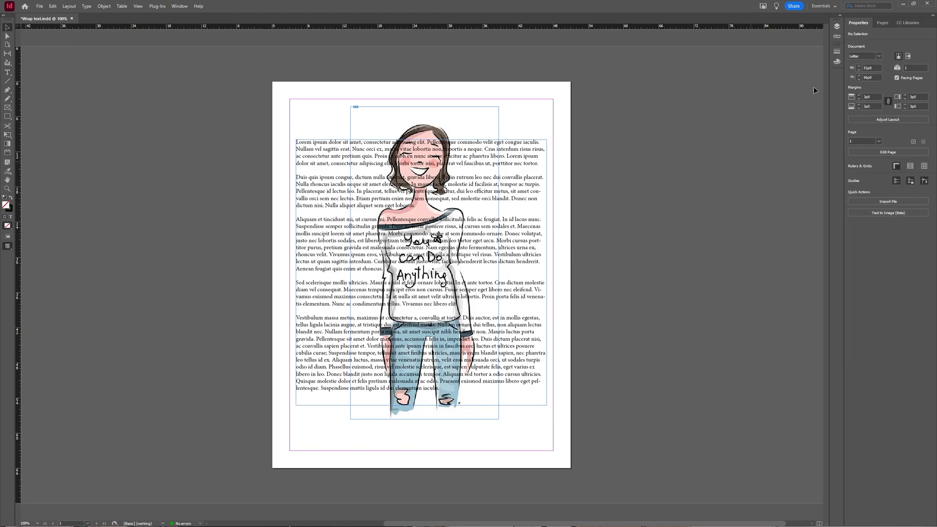
Show the Layers panel and select the girl image on Layer 1
left_click(834, 27)
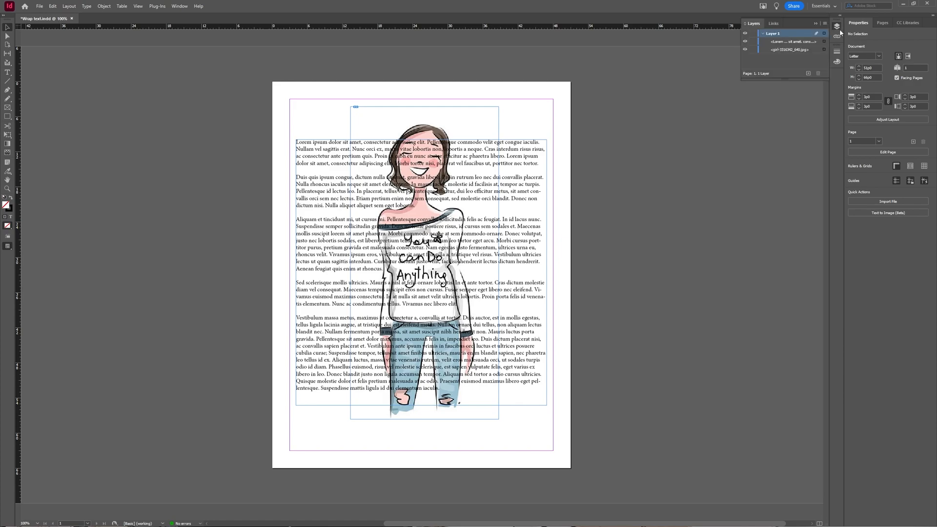
mouse_move(835, 27)
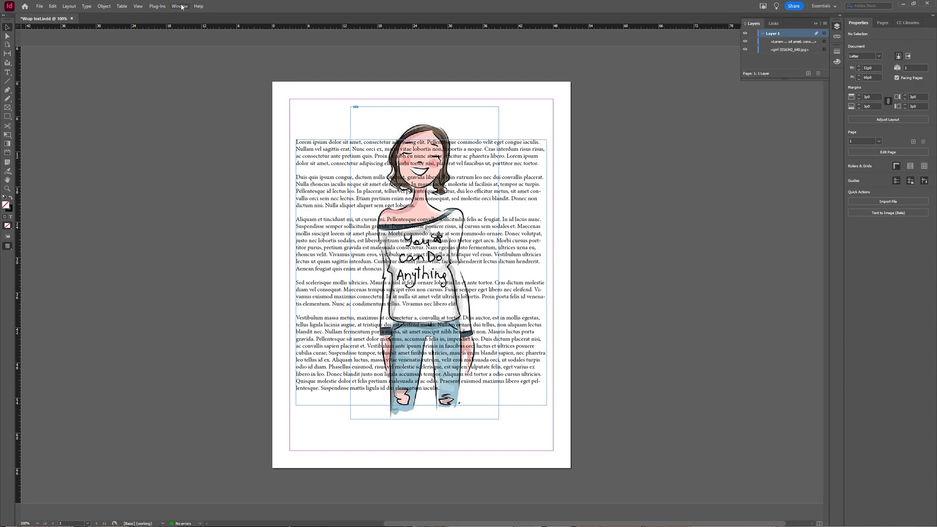
left_click(179, 6)
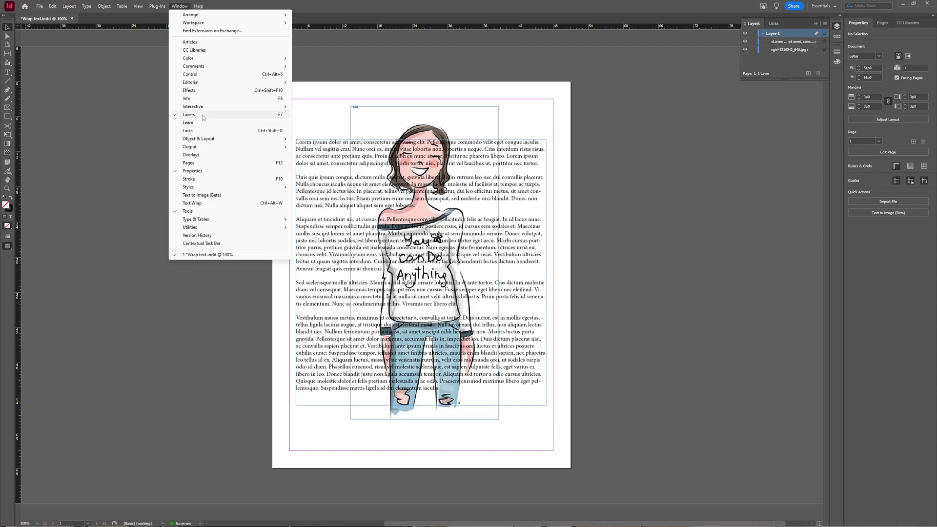
left_click(634, 211)
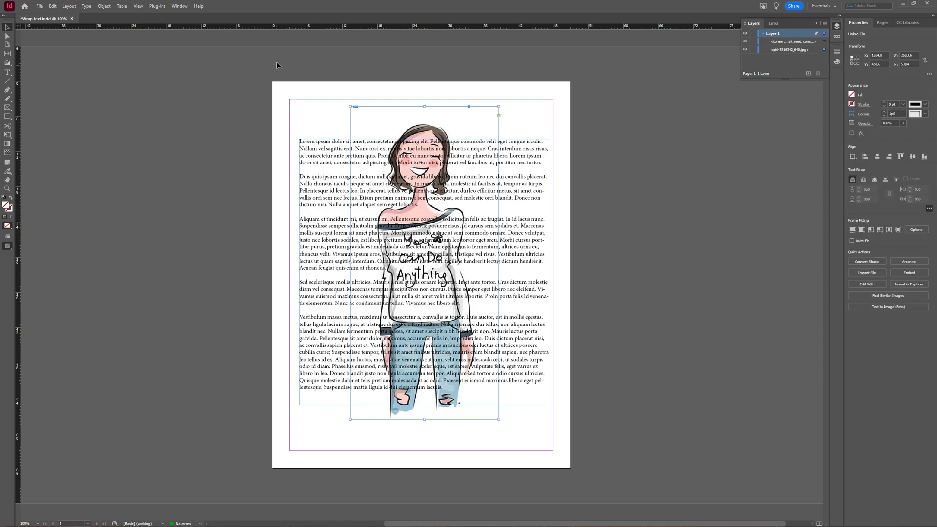
Apply Wrap Around Bounding Box to the girl image via the Text Wrap panel
left_click(179, 6)
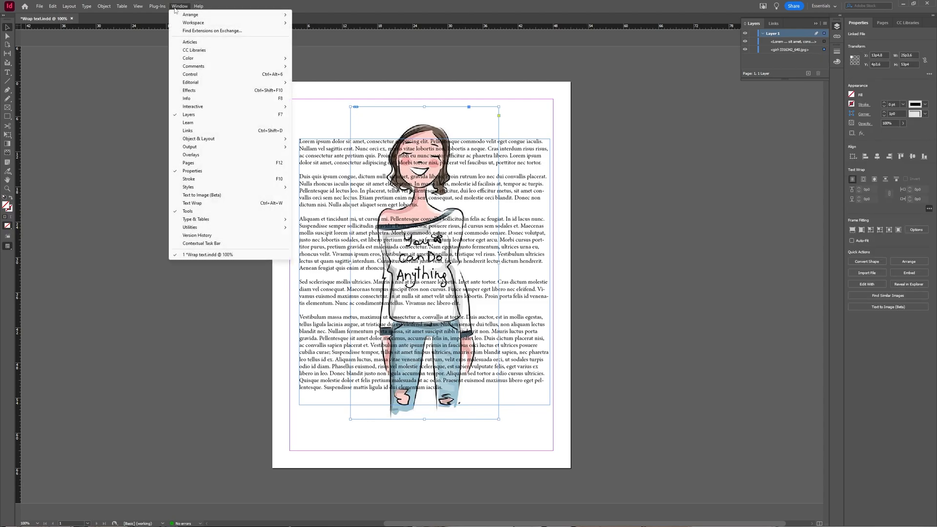
mouse_move(189, 89)
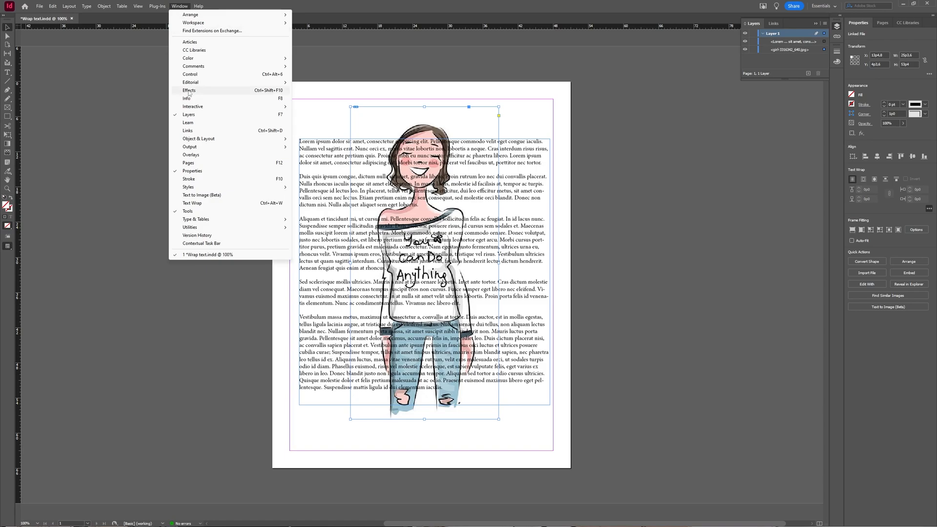
left_click(191, 203)
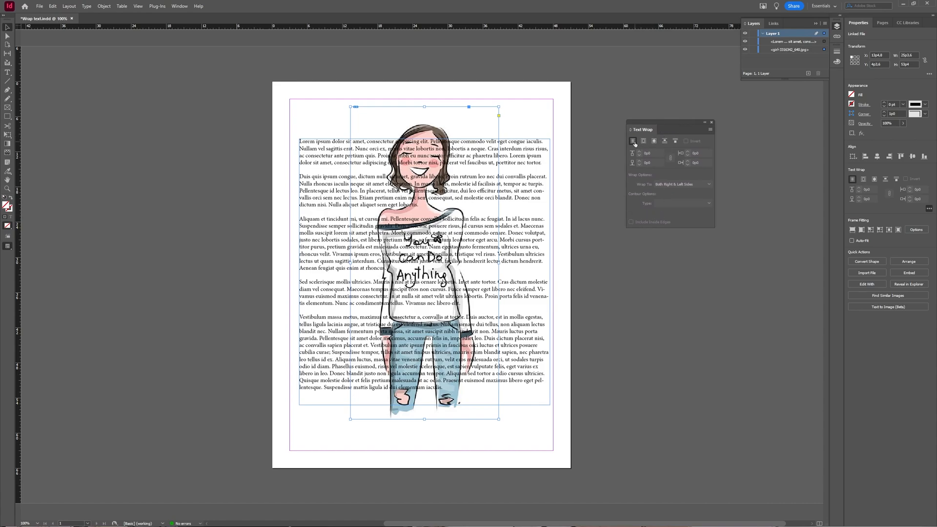
mouse_move(643, 141)
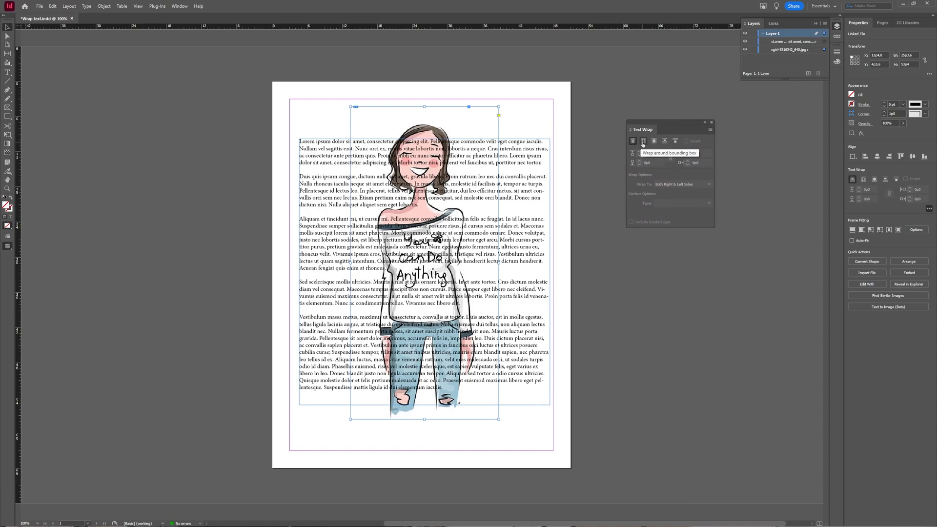
left_click(643, 140)
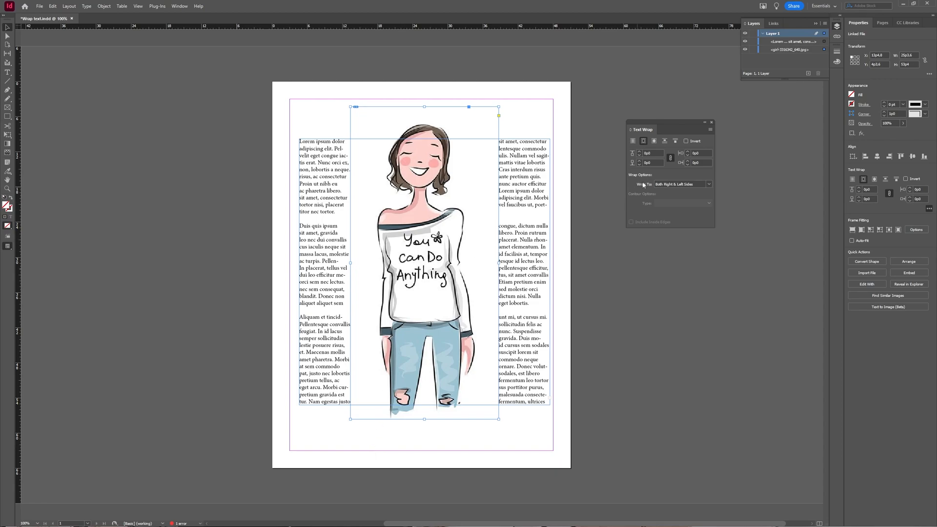
Try Right Side and Left Side wrap, settle on Both Sides, then set Contour Type to Select Subject
left_click(664, 140)
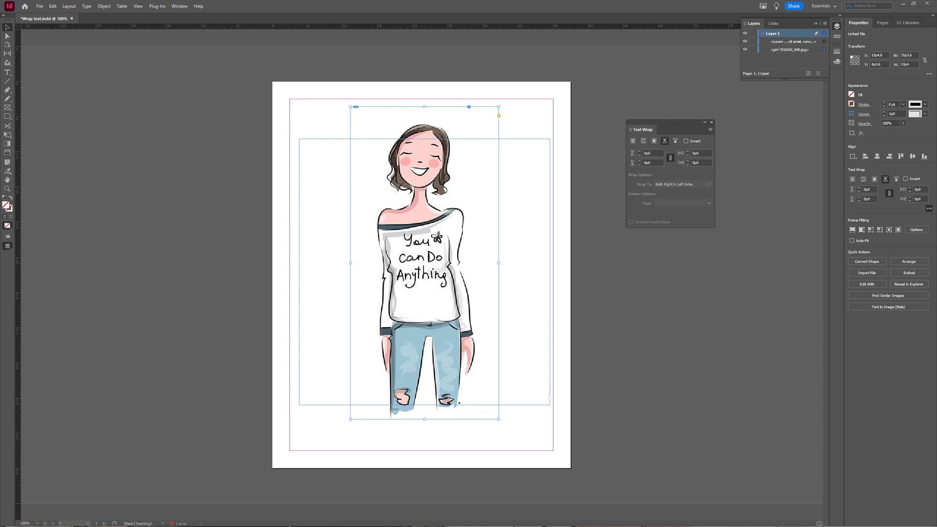
mouse_move(164, 316)
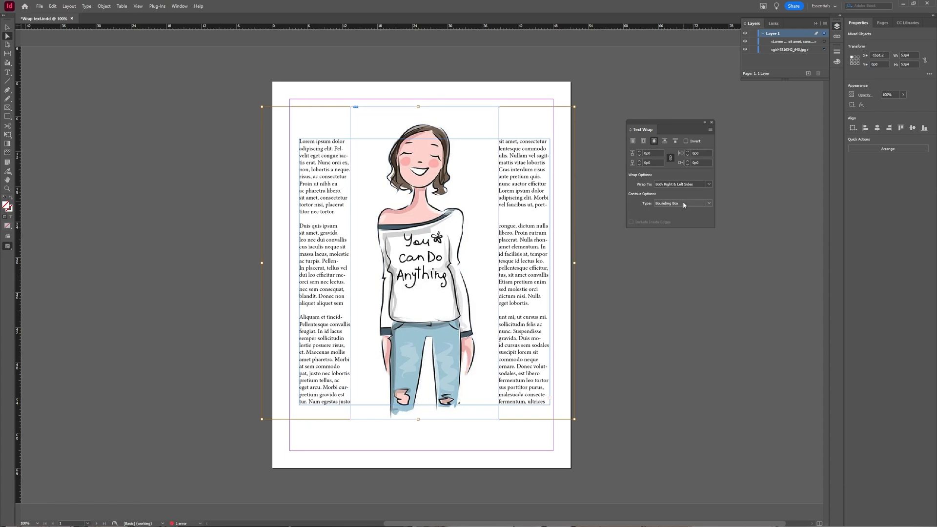
mouse_move(670, 209)
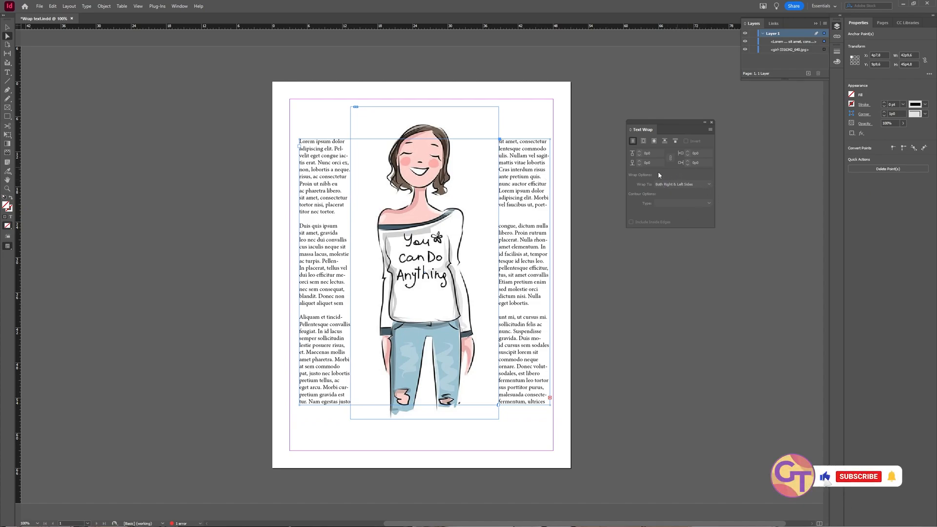
left_click(423, 267)
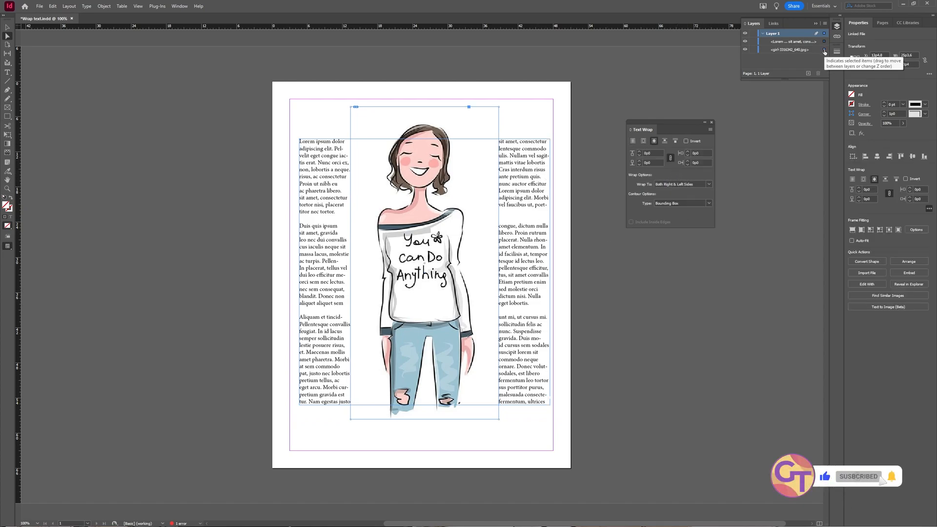
left_click(708, 183)
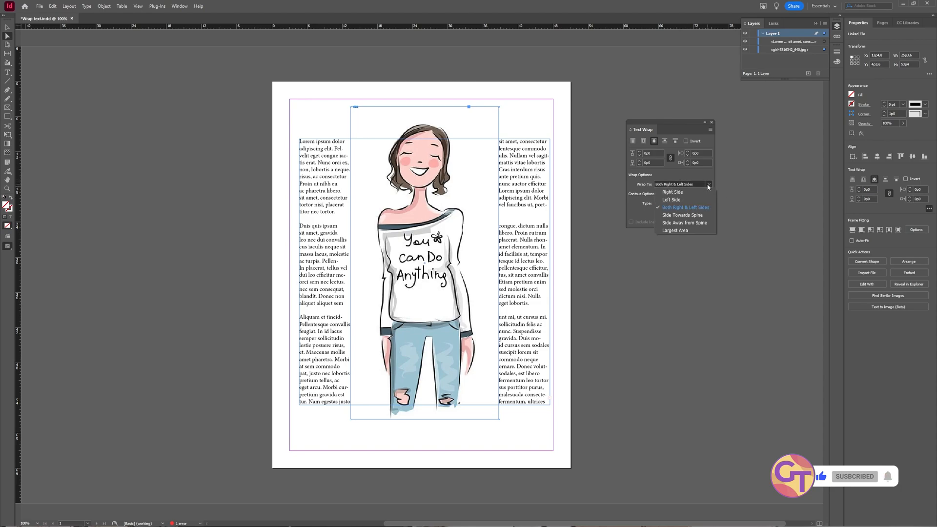
left_click(672, 192)
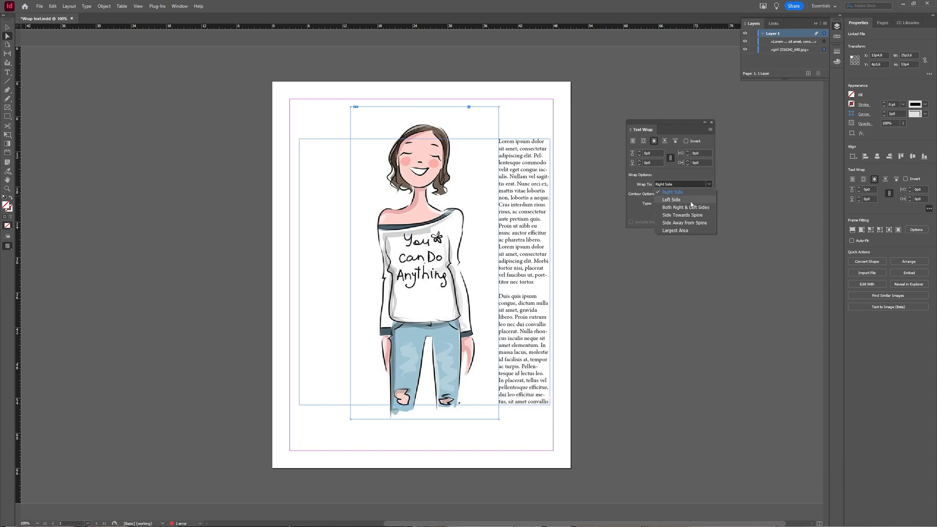
left_click(671, 199)
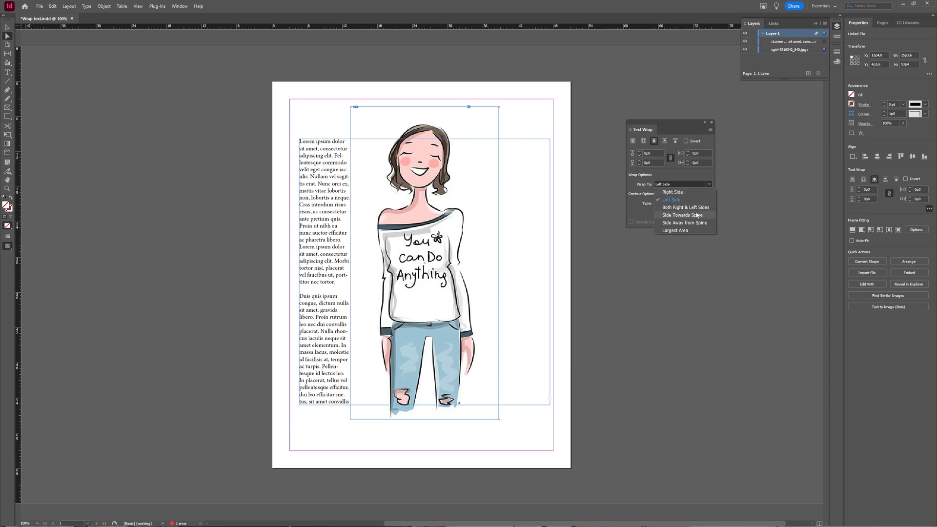
left_click(685, 207)
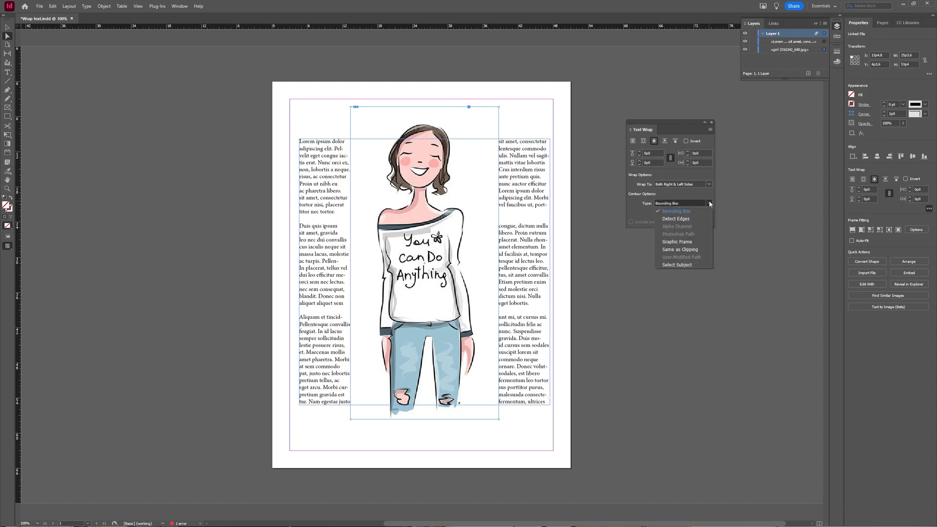
mouse_move(682, 249)
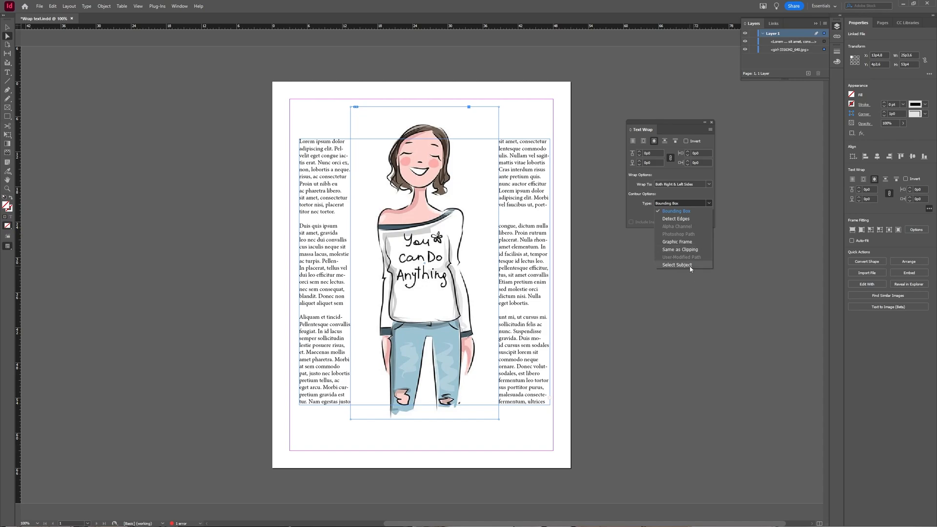
left_click(676, 265)
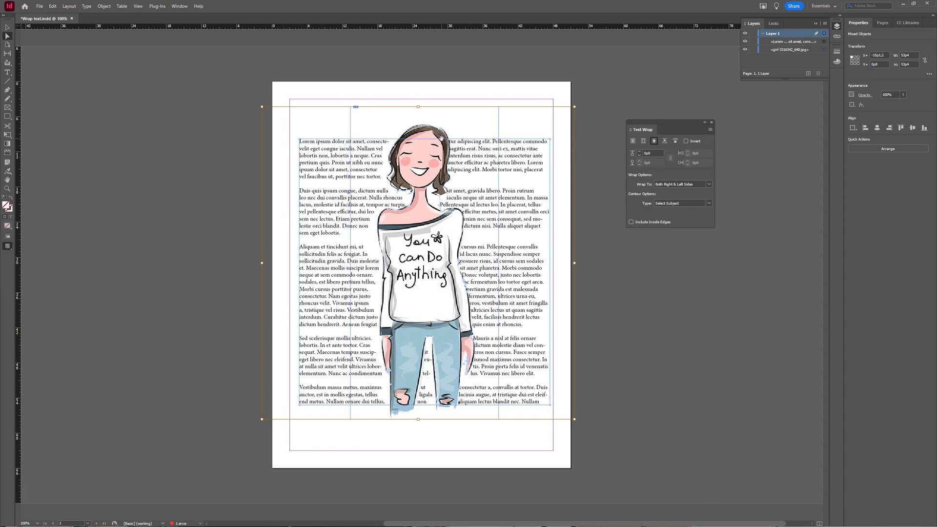
mouse_move(410, 209)
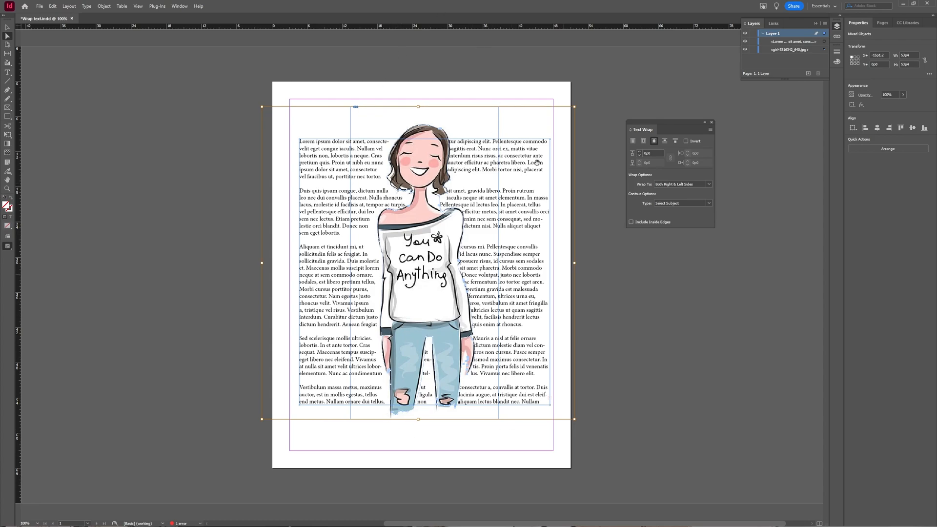
mouse_move(37, 65)
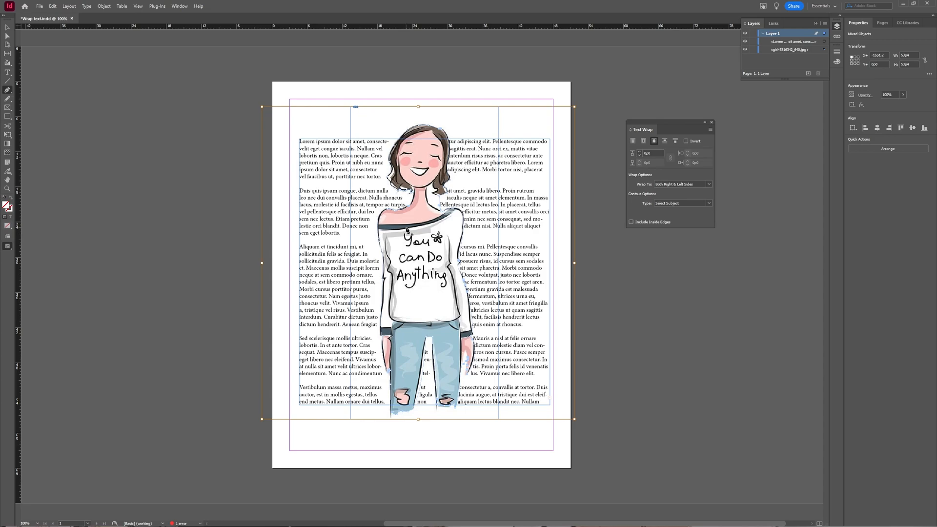
Switch tools with the P shortcut to adjust the girl's wrap outline
key("p")
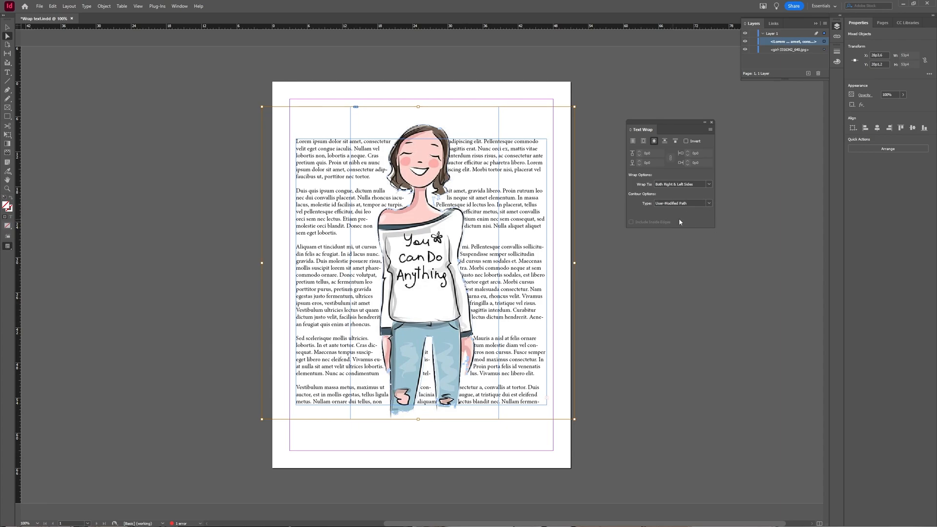
mouse_move(703, 213)
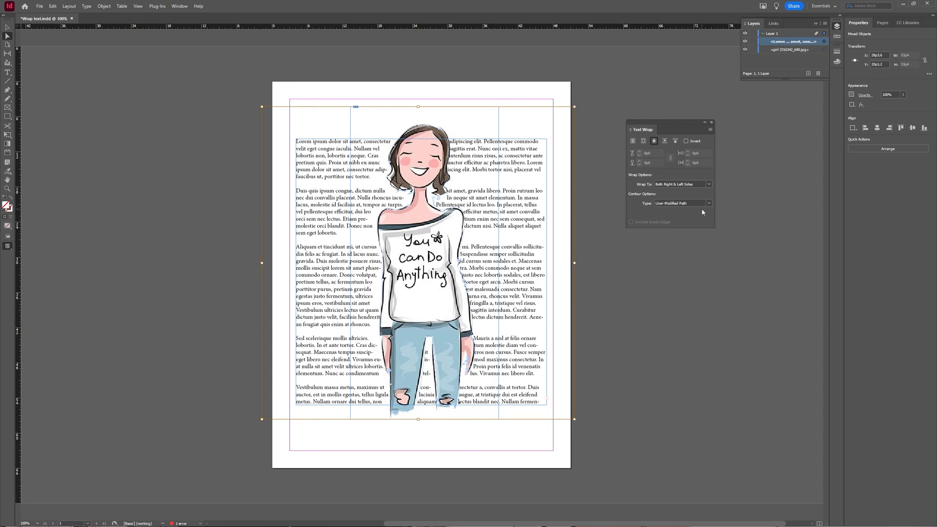
mouse_move(714, 193)
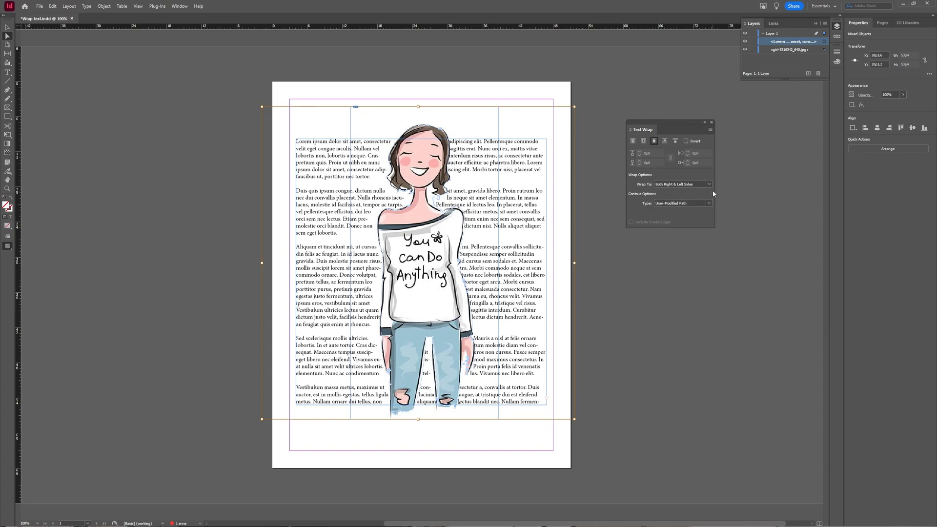
Reapply the Select Subject contour so the wrap follows the girl's outline again
left_click(709, 183)
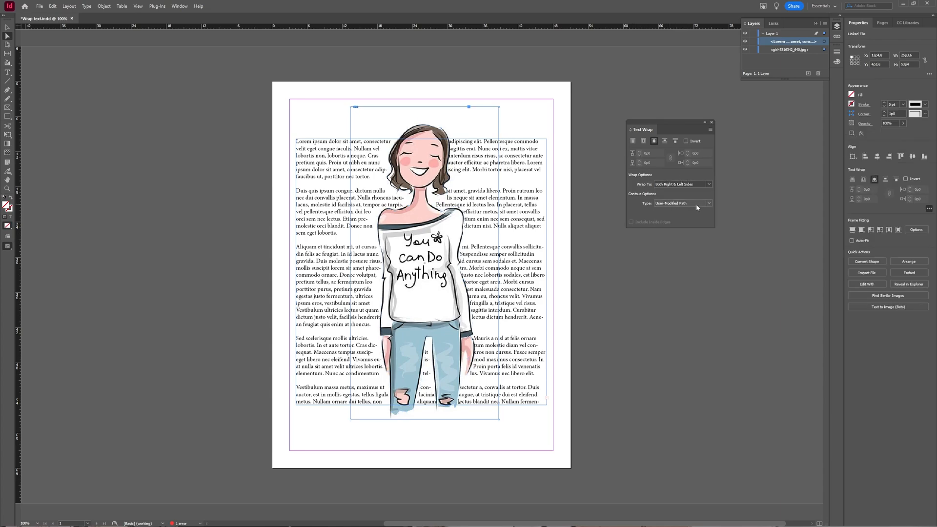
left_click(708, 203)
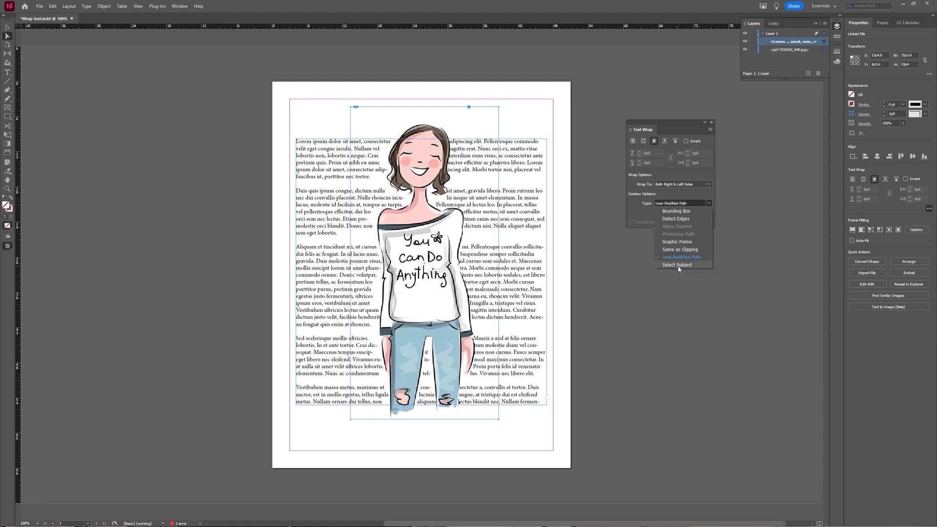
left_click(677, 264)
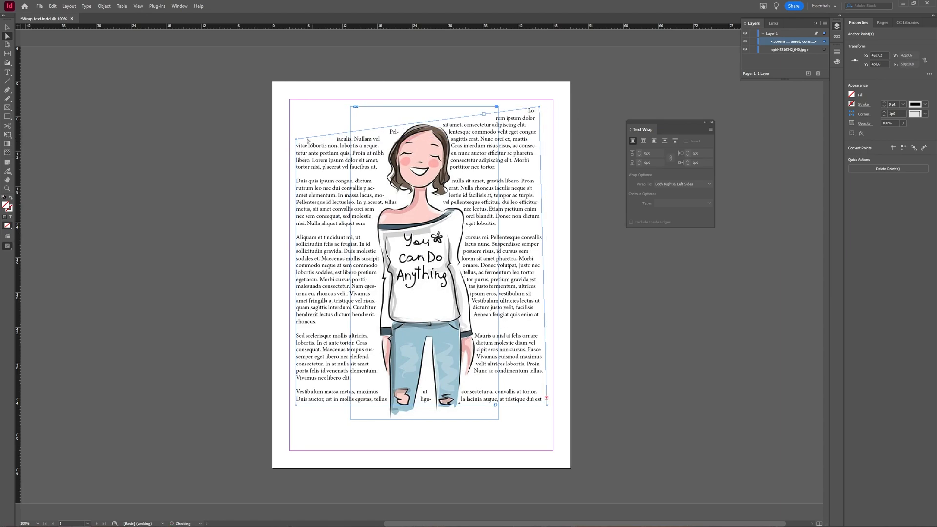
Drag the text frame's corners to level its top and pull its bottom to the page margin
left_click_drag(355, 106, 305, 122)
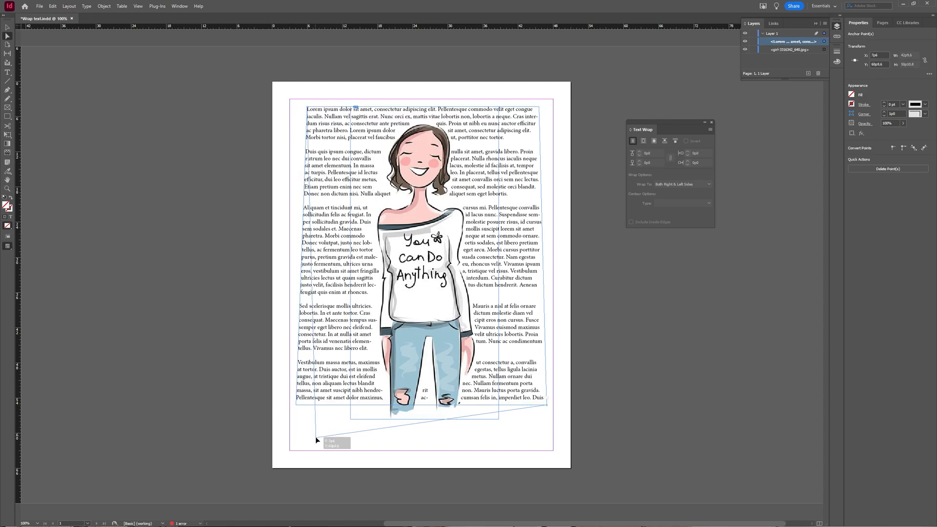
left_click_drag(317, 440, 546, 423)
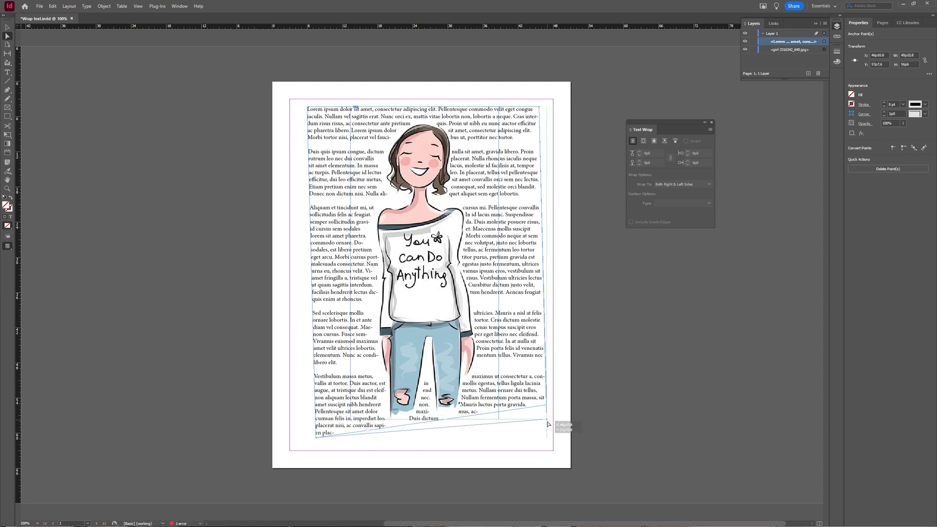
left_click_drag(546, 422, 543, 433)
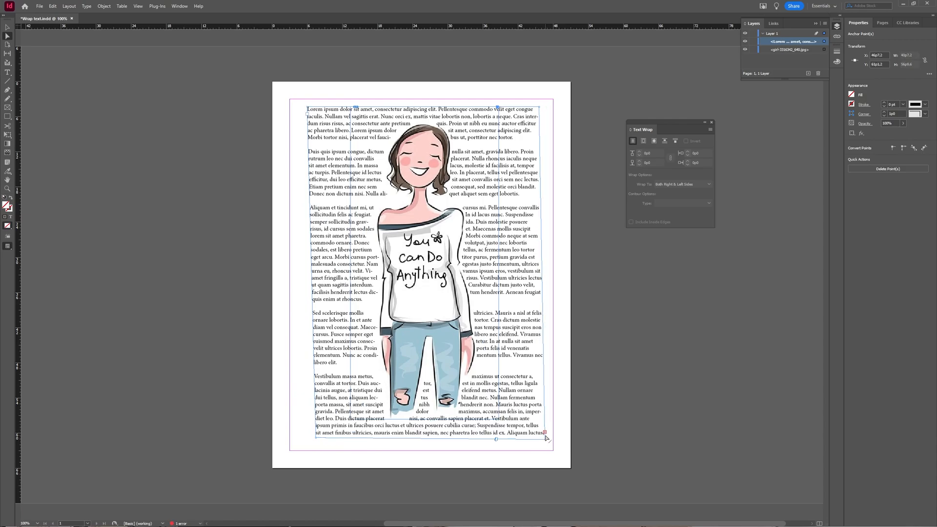